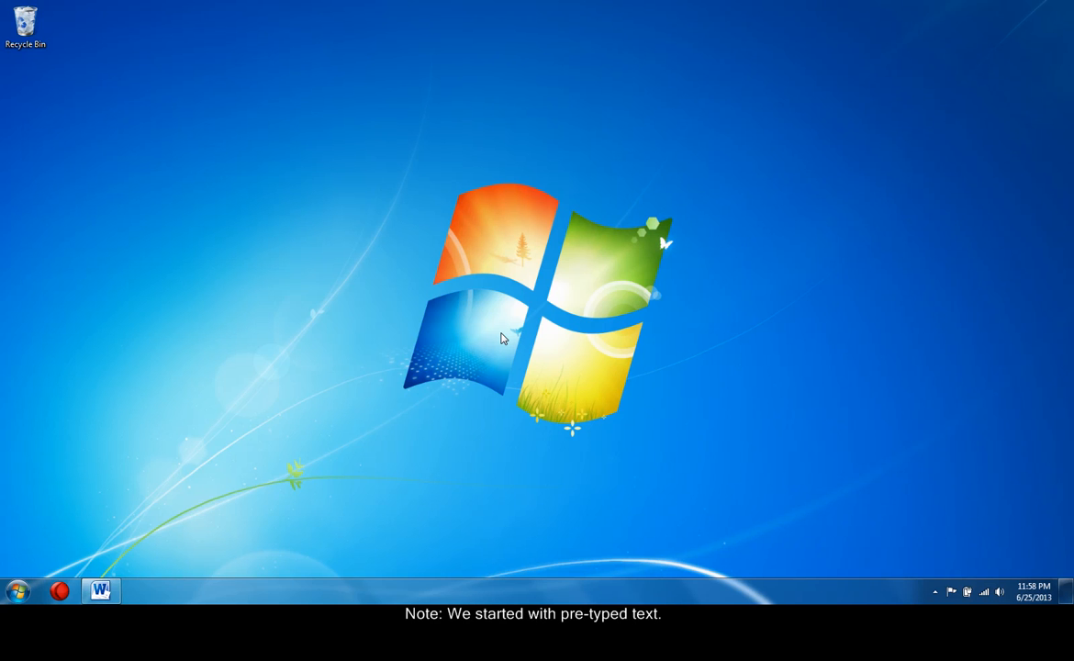
mouse_move(211, 335)
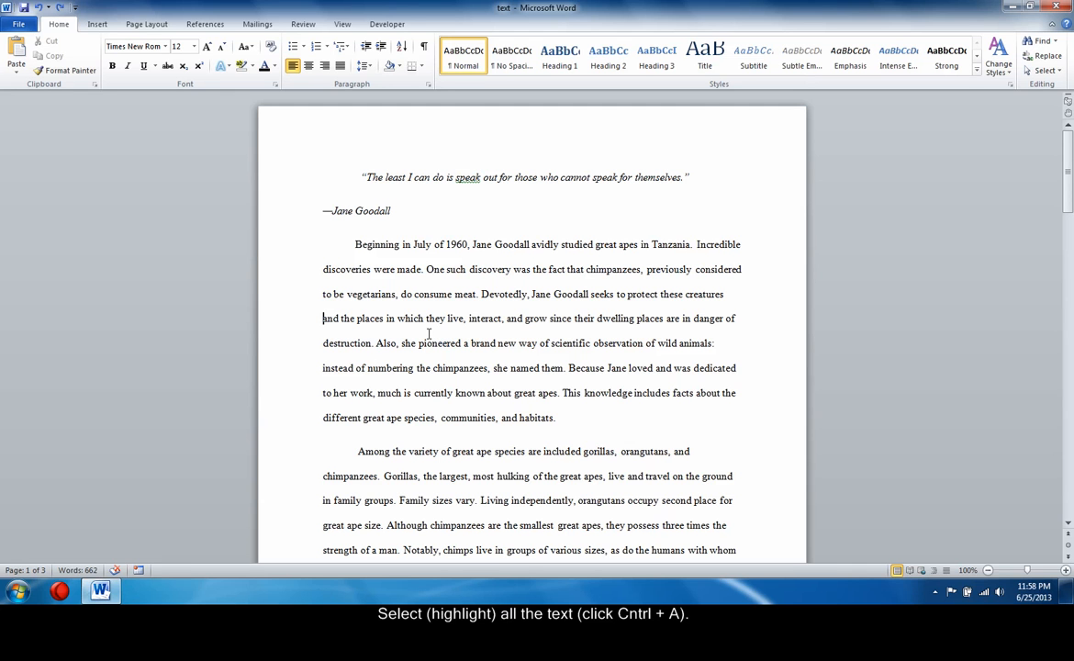
mouse_move(475, 234)
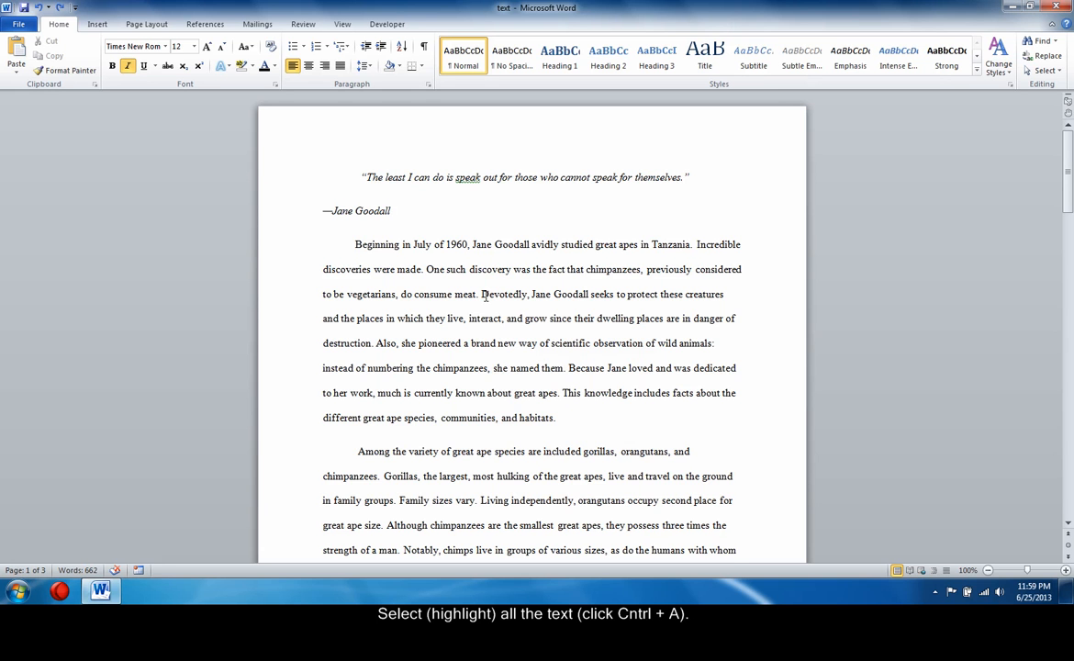
Select the entire 662-word Jane Goodall essay with Ctrl+A
key("ctrl+a")
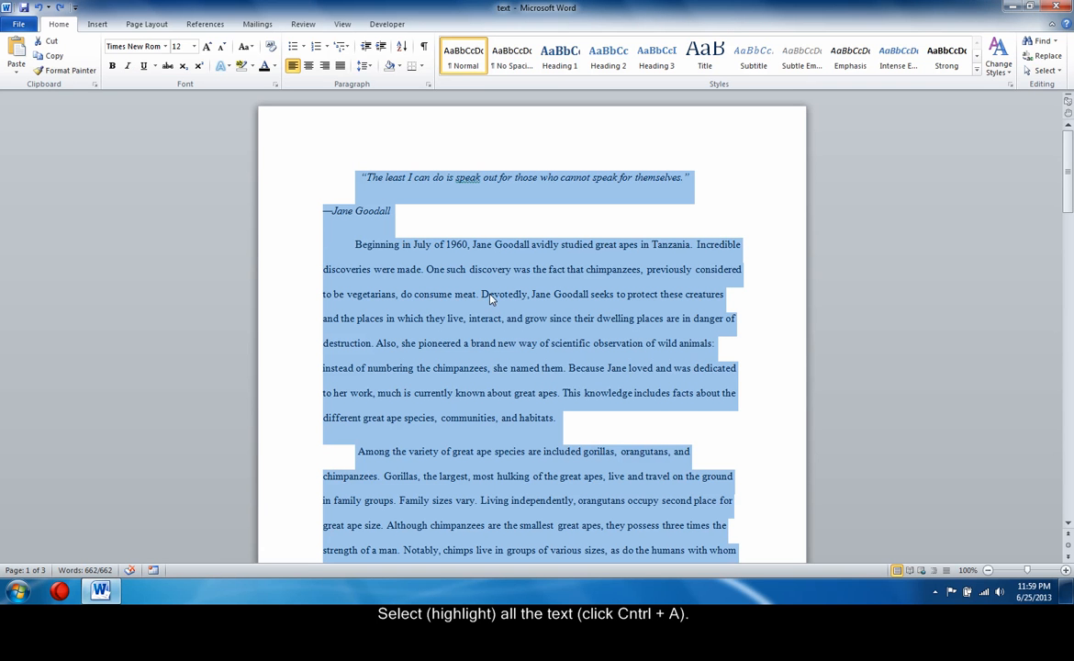
mouse_move(434, 256)
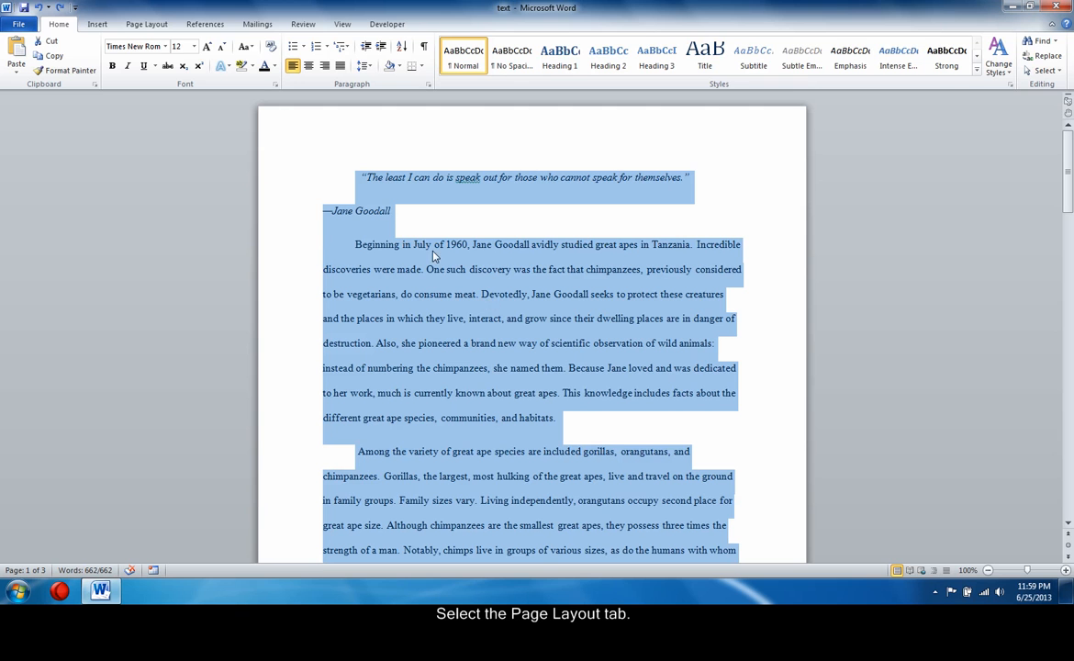
Format the selected essay into two newspaper-style columns from Page Layout > Columns
left_click(146, 24)
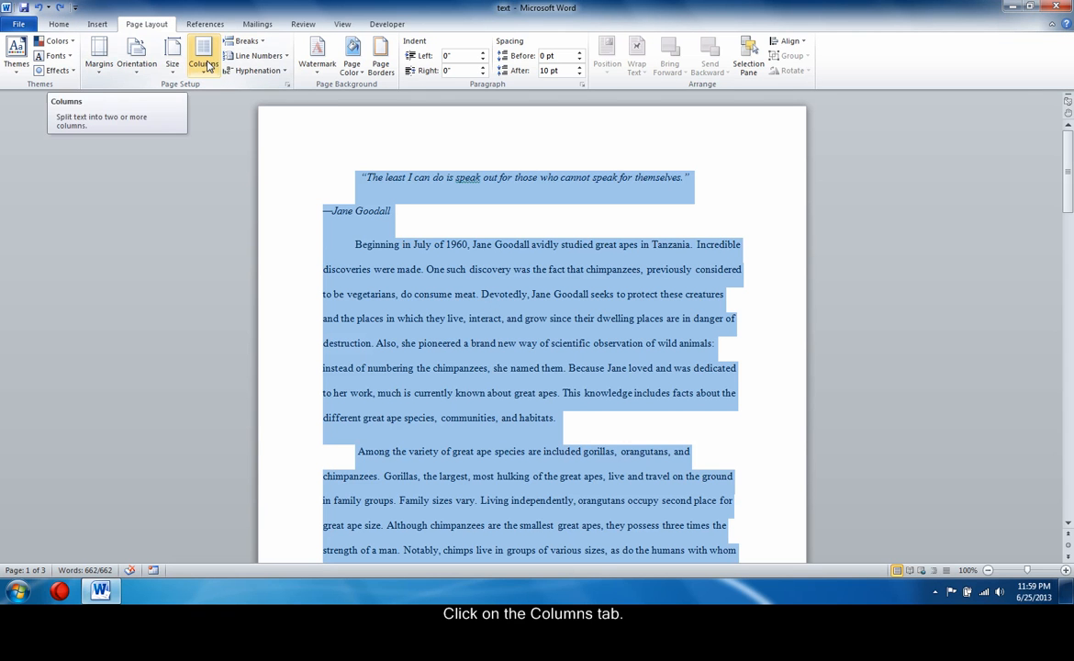
left_click(201, 55)
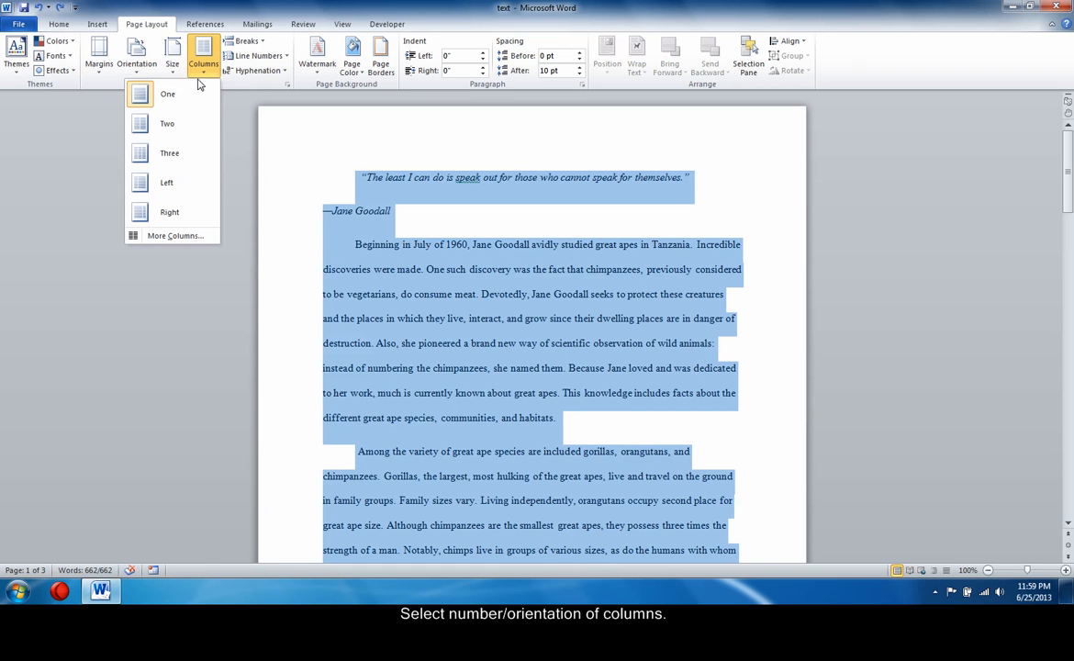
mouse_move(167, 123)
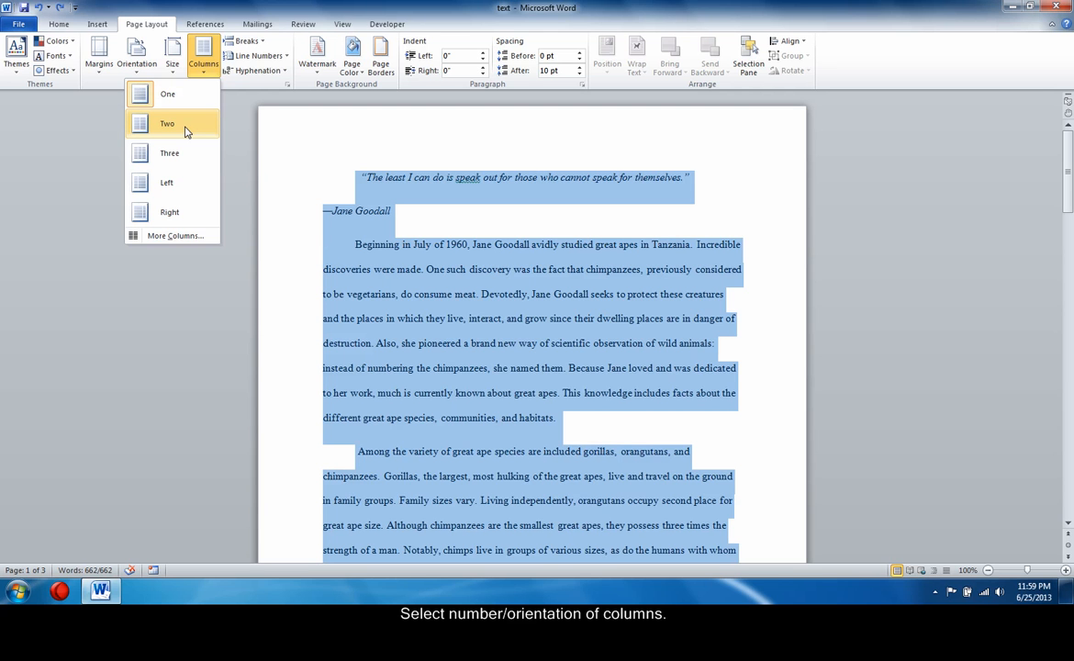
left_click(167, 123)
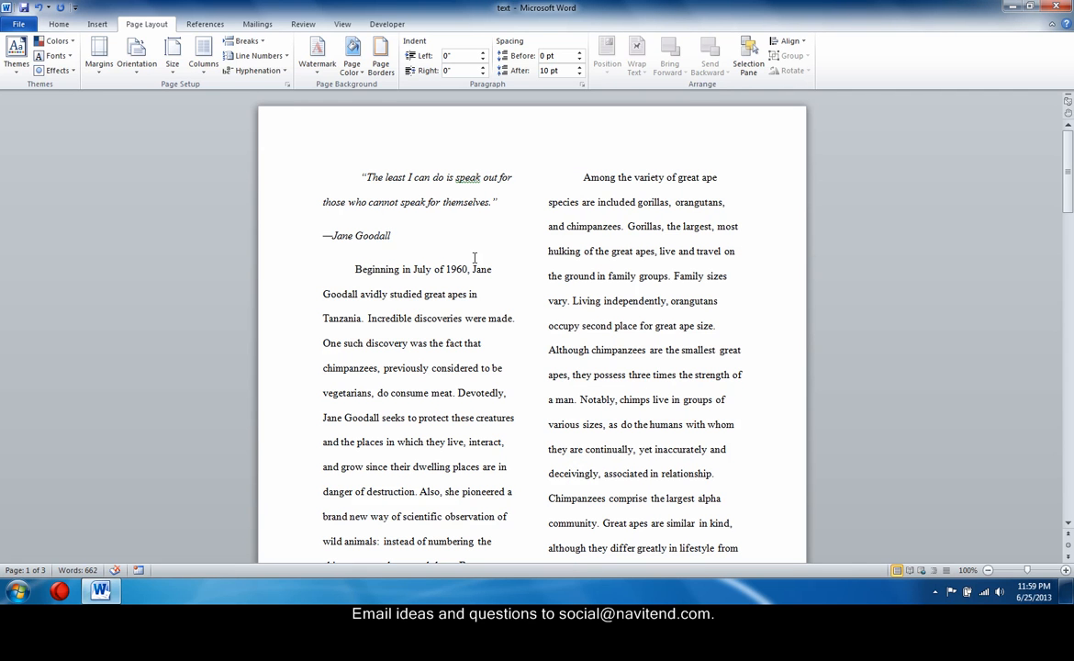
left_click(392, 235)
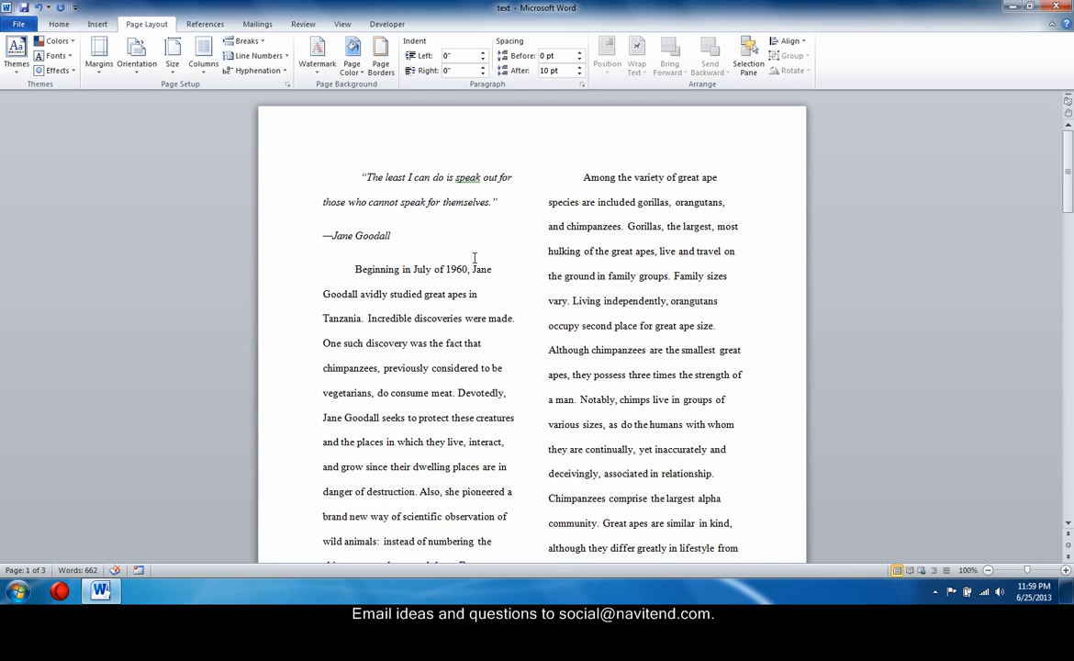
left_click(391, 235)
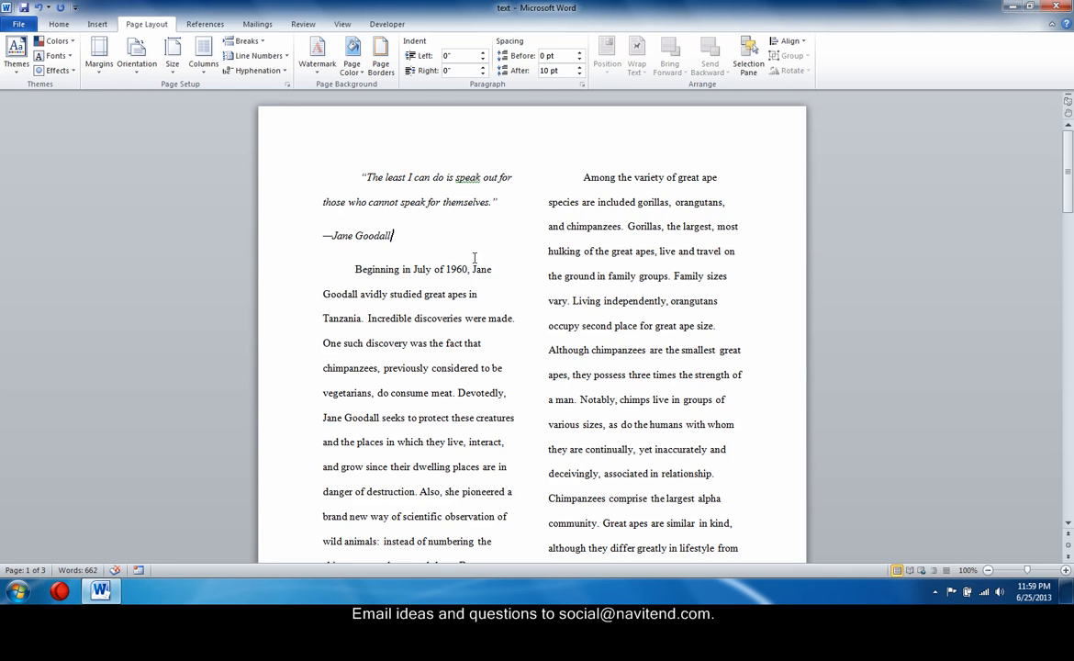